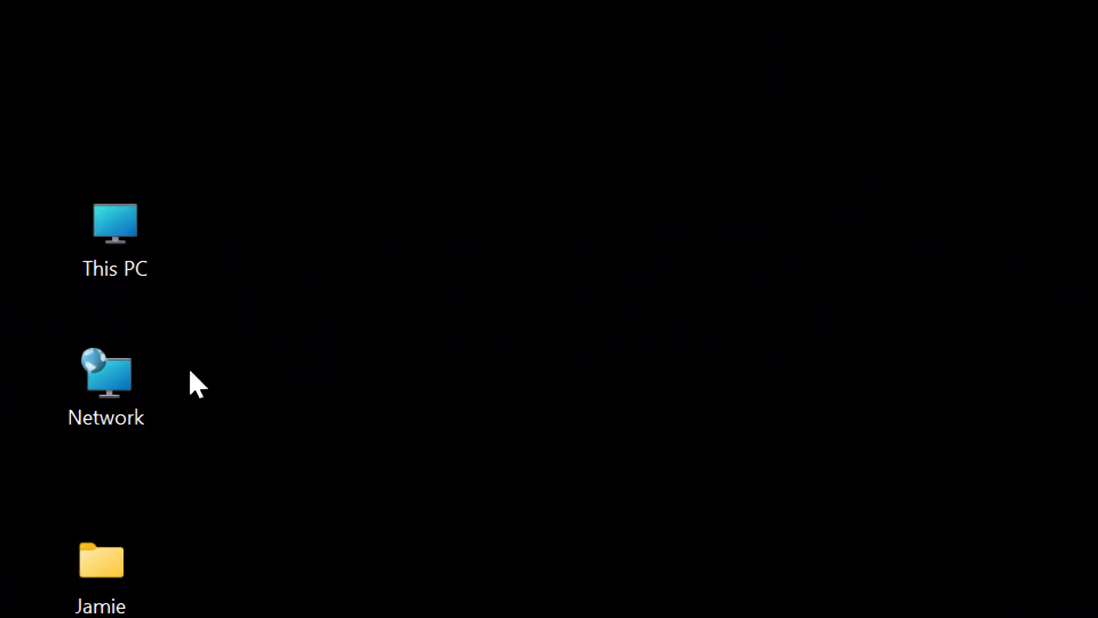
- Reach Desktop Icon Settings via desktop Personalize, Themes, then Desktop icon settings
click(115, 238)
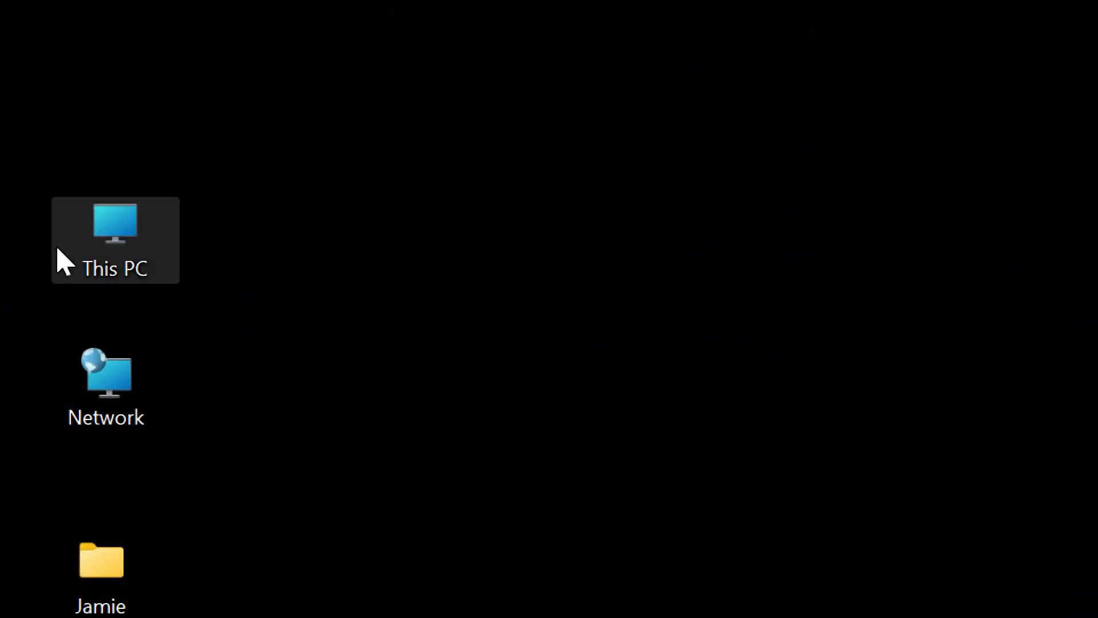
mouse_move(322, 371)
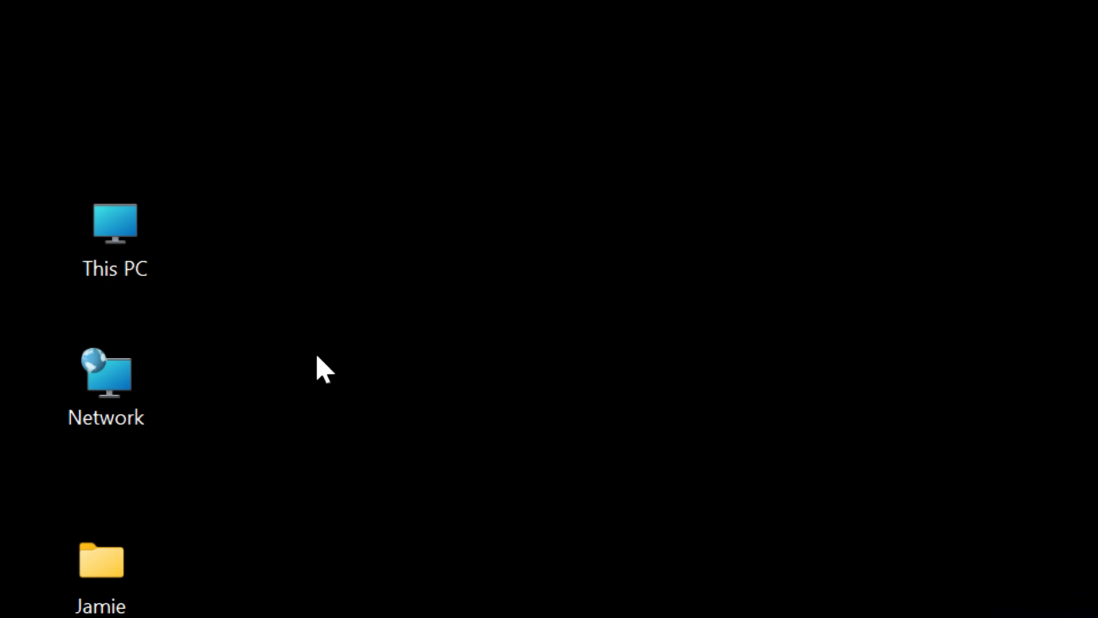
right_click(323, 368)
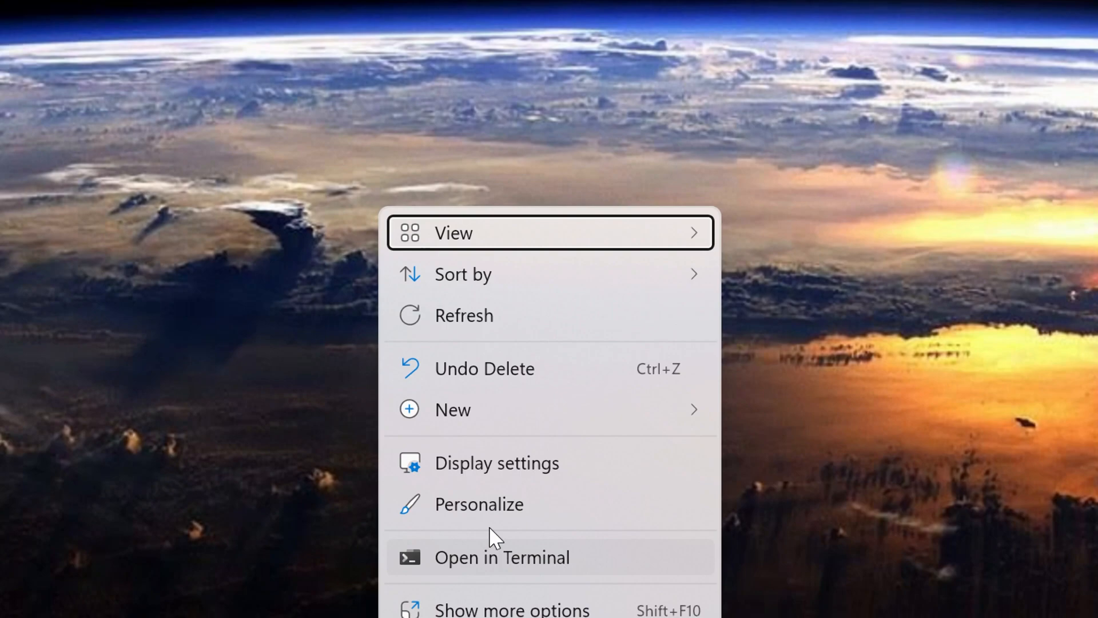
click(479, 503)
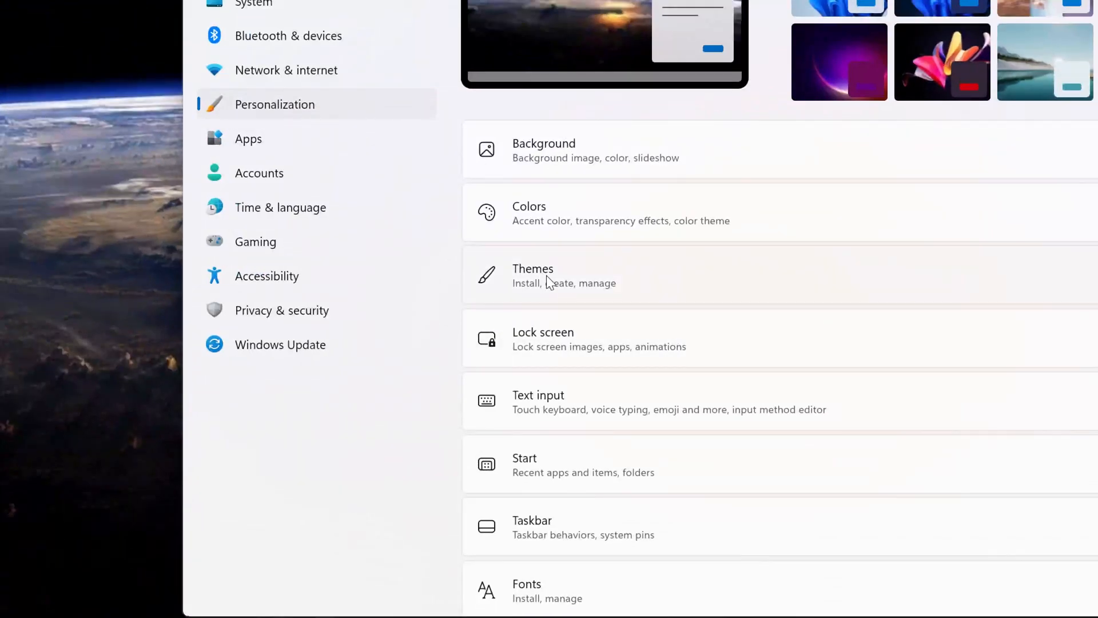
click(532, 274)
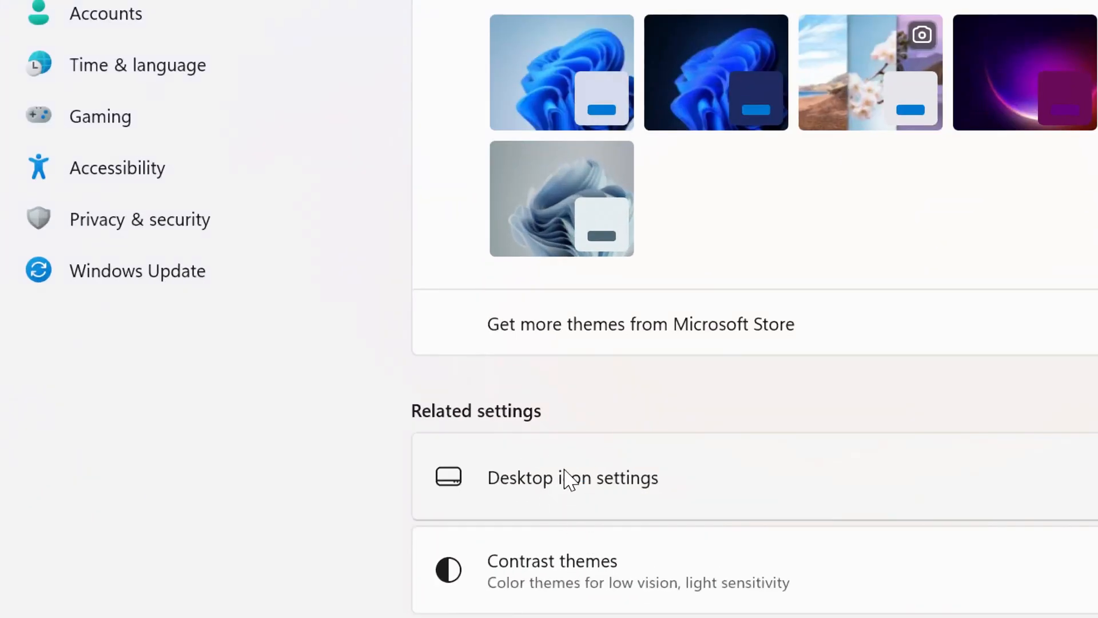
click(572, 478)
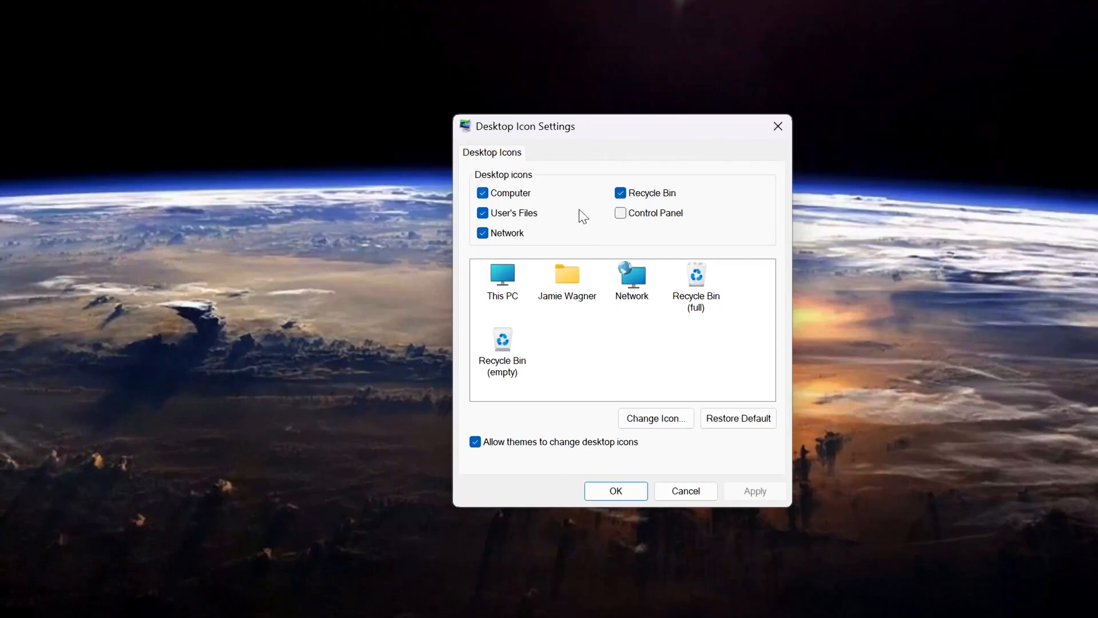
mouse_move(696, 207)
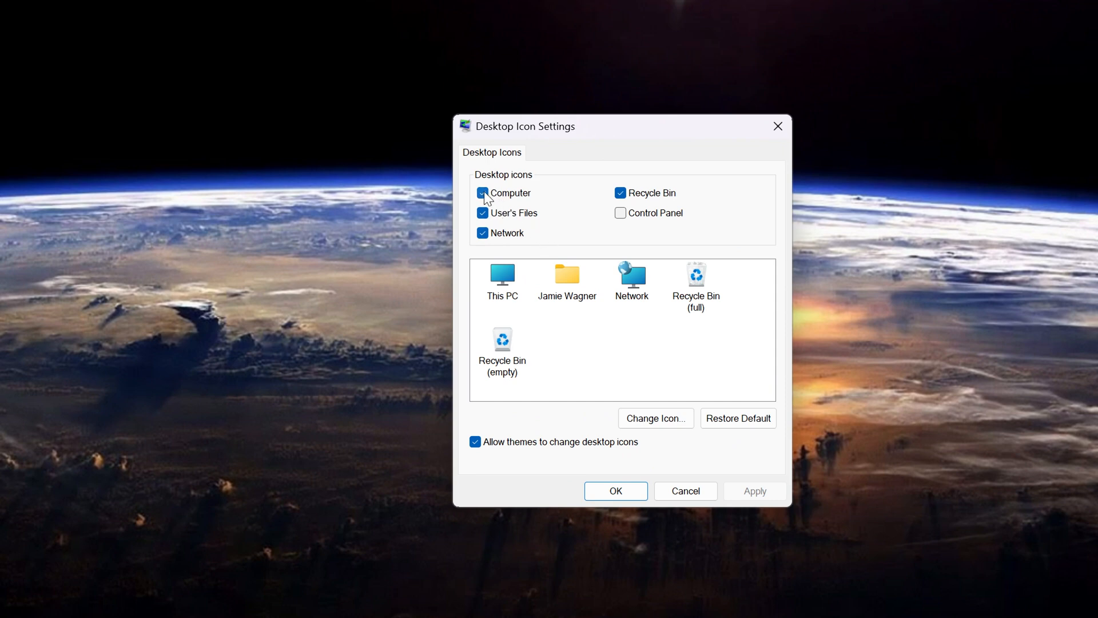
- Keep Computer ticked, confirm with OK, and select the This PC icon on the desktop
click(482, 192)
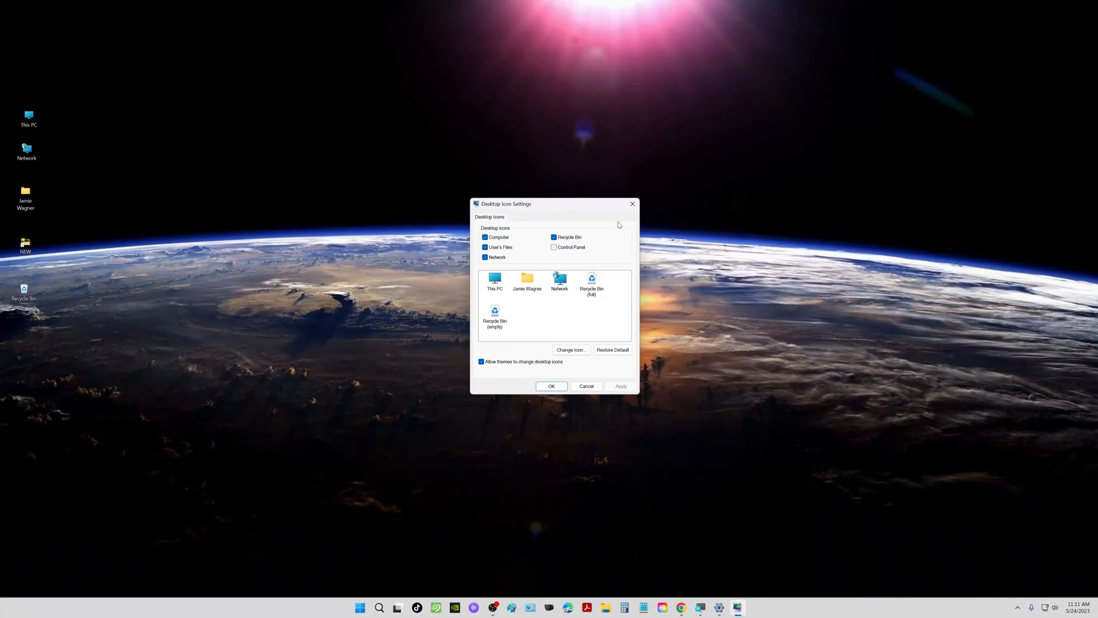
click(551, 386)
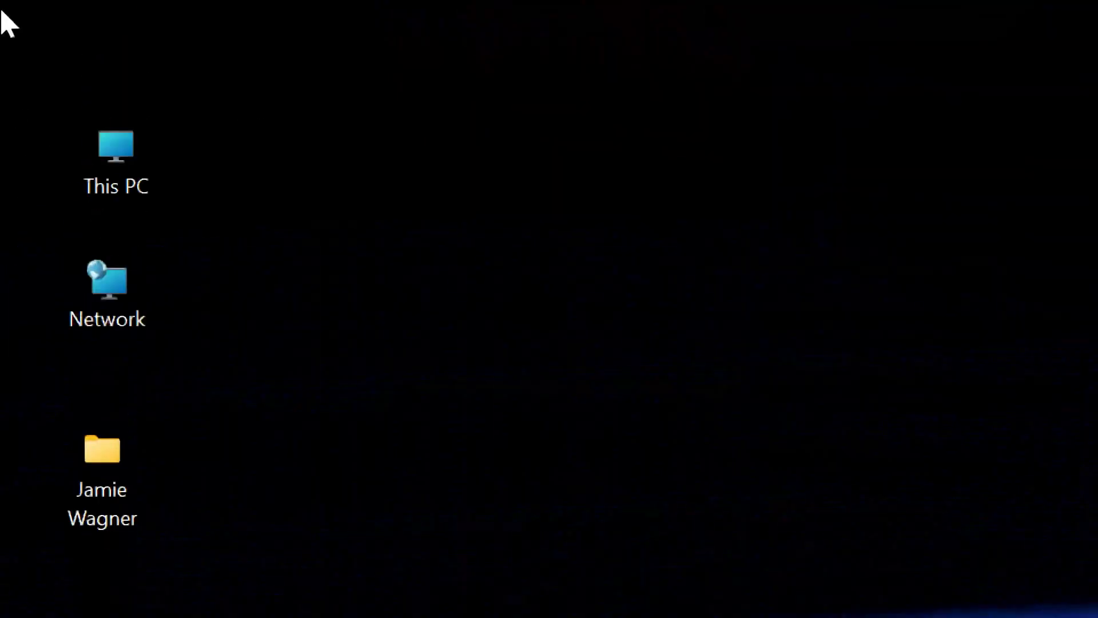
click(116, 162)
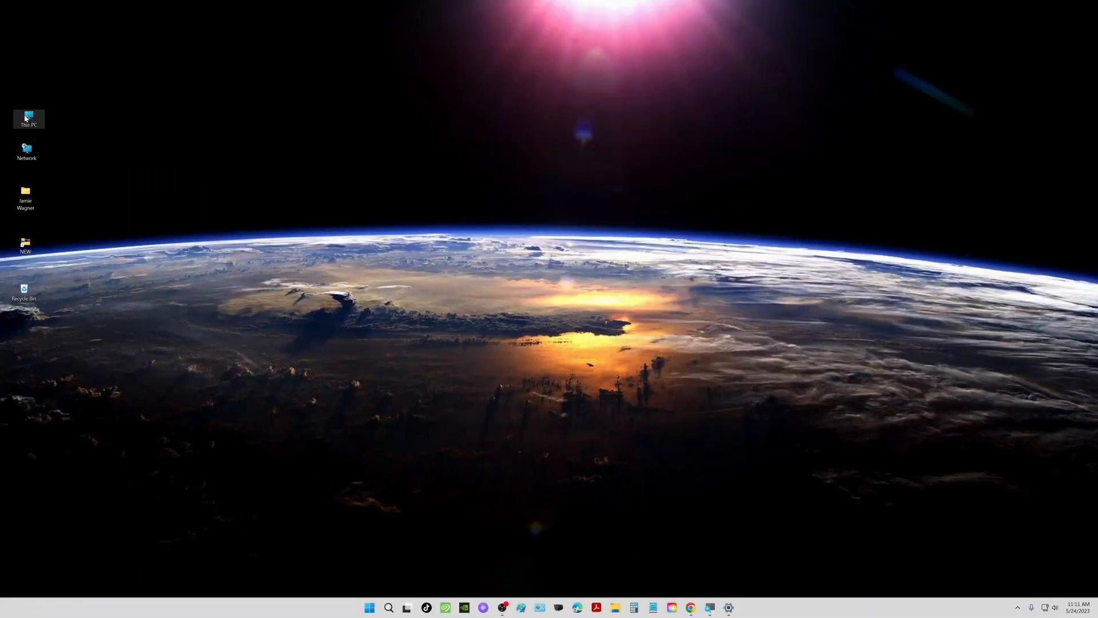
- Show This PC in File Explorer listing drives C:, D:, E:, F: and New Volume (G:)
double_click(28, 118)
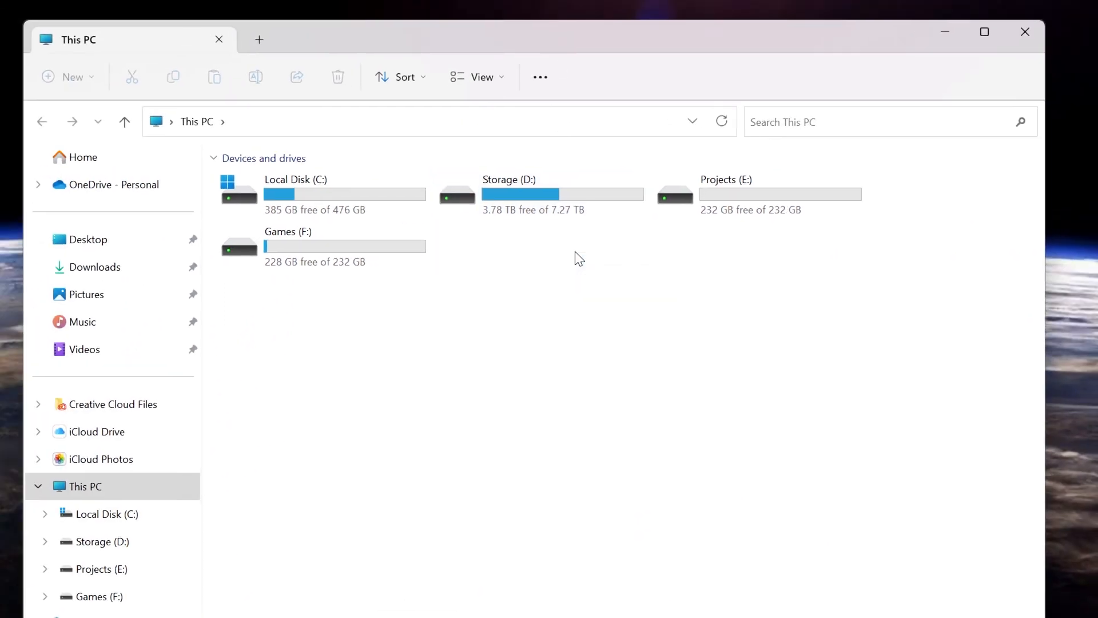
mouse_move(347, 234)
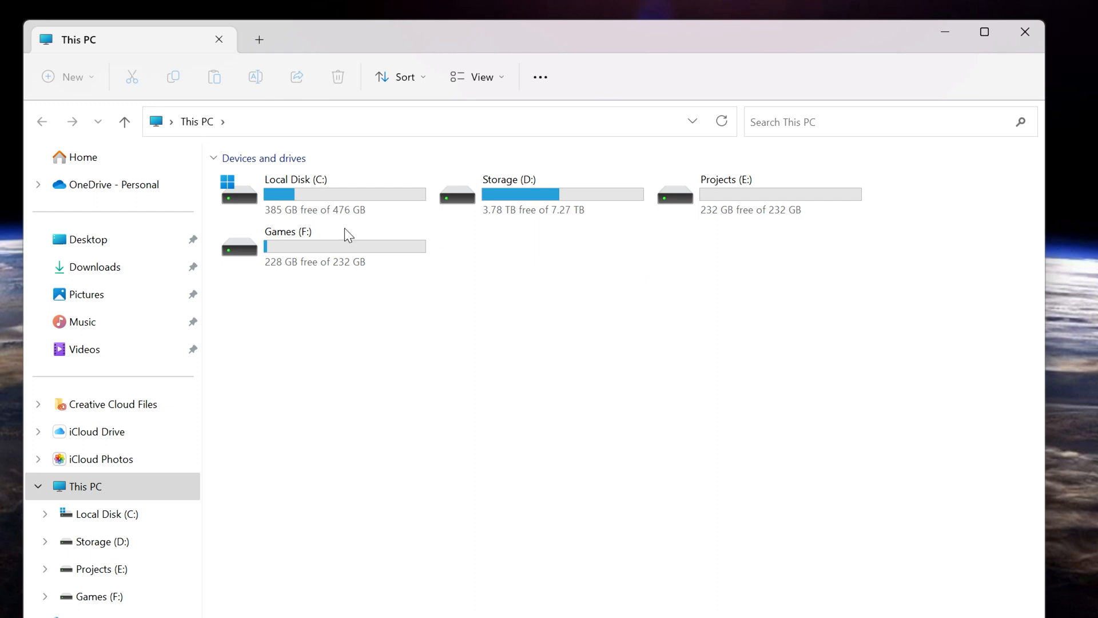
mouse_move(518, 290)
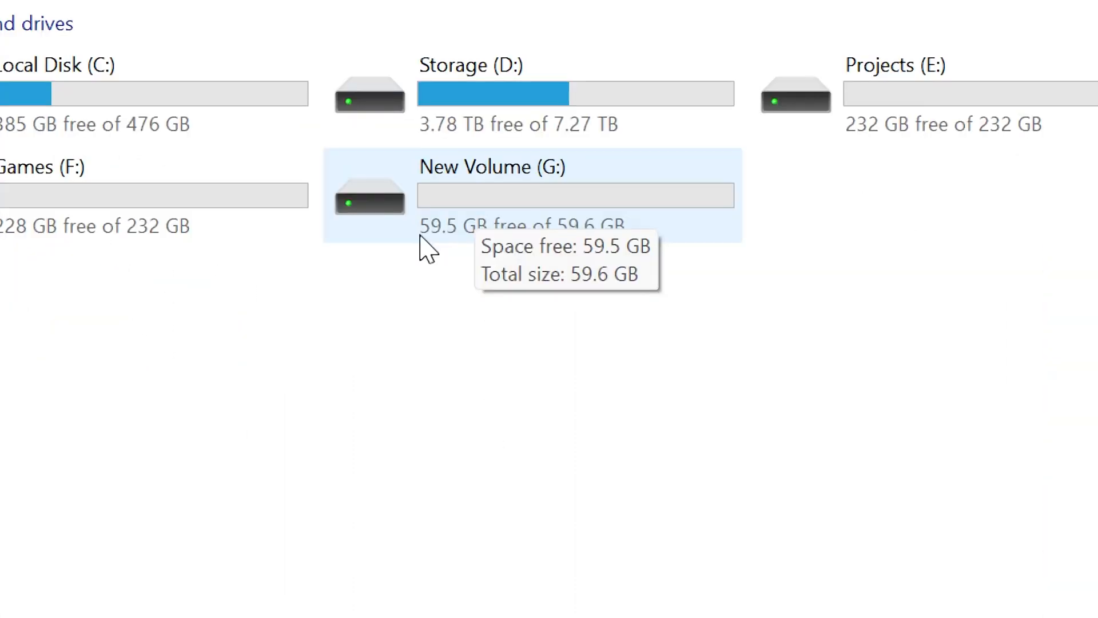
mouse_move(494, 273)
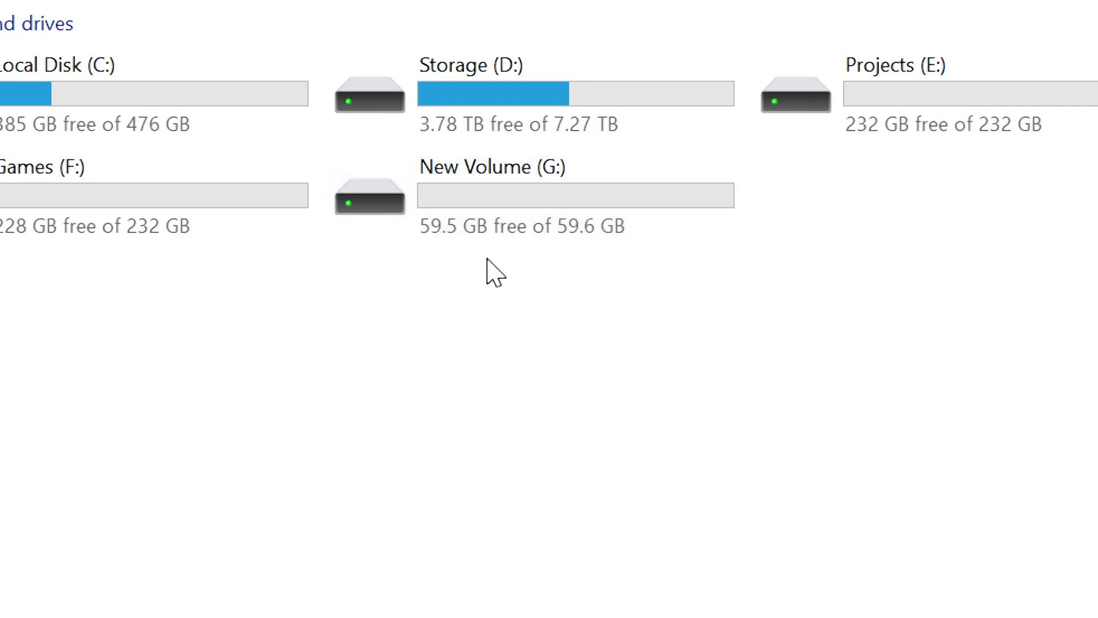
mouse_move(442, 245)
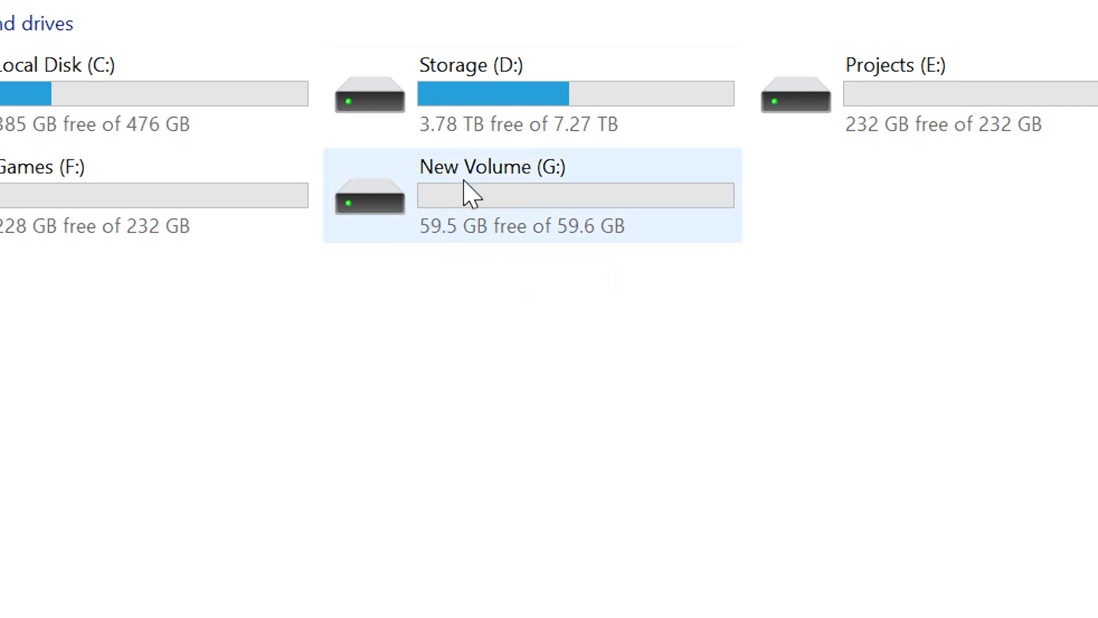
mouse_move(483, 214)
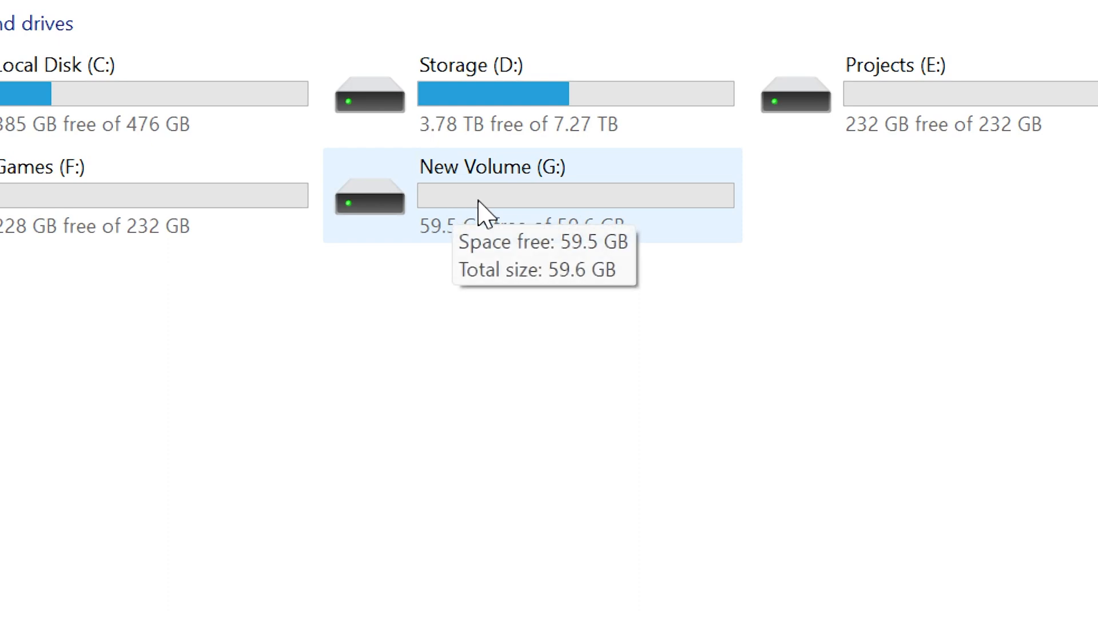
mouse_move(604, 241)
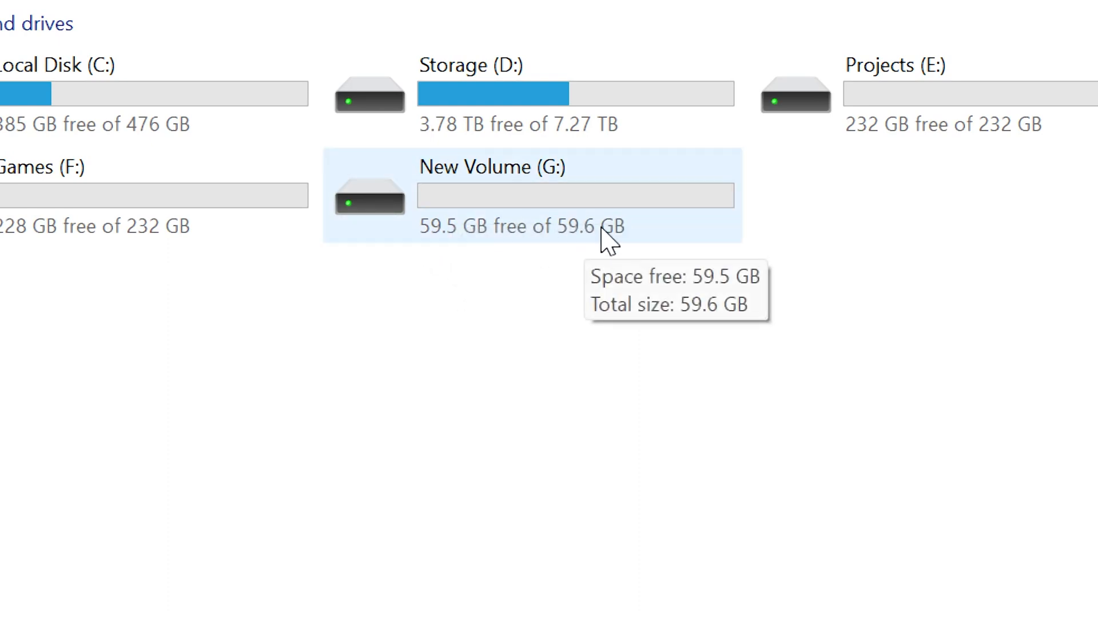
mouse_move(516, 258)
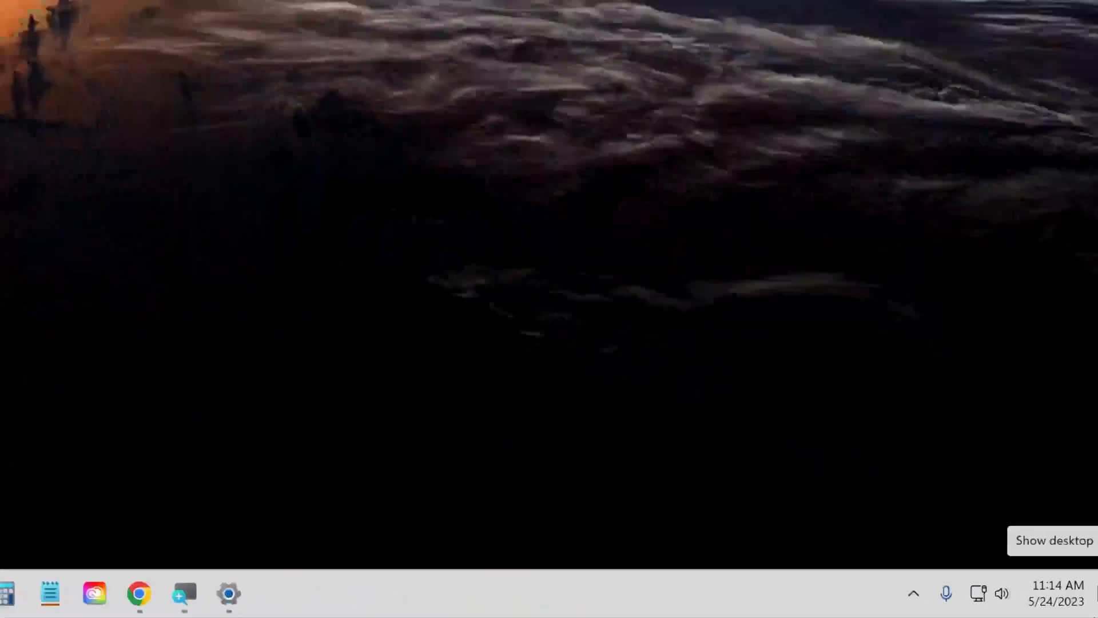
- Eject New Volume (G:) from the taskbar's Safely Remove Hardware icon
click(913, 594)
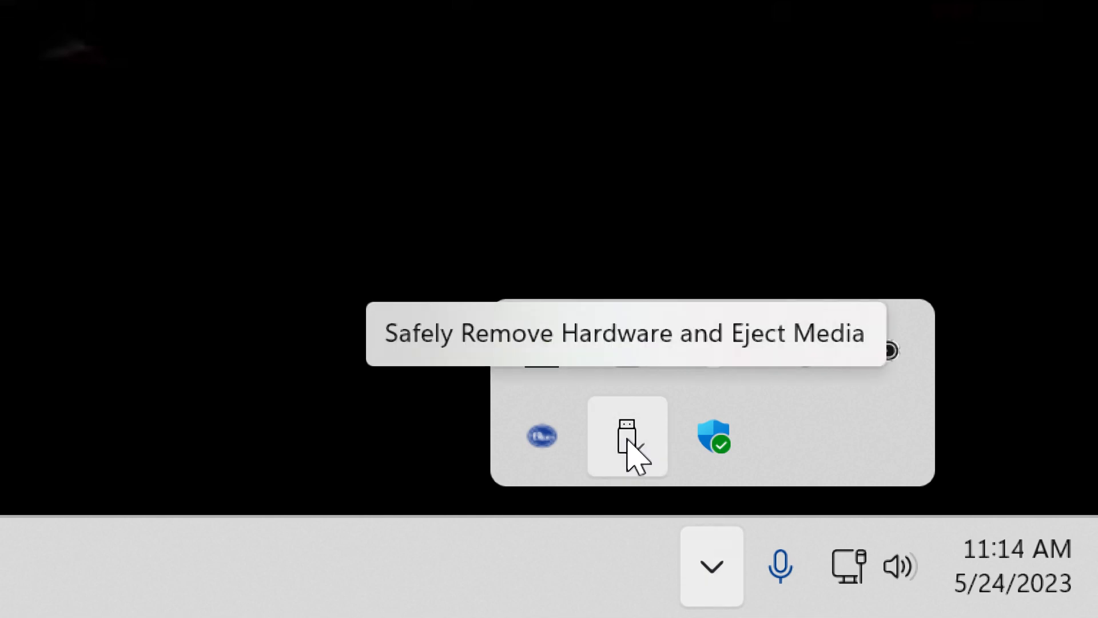
click(625, 436)
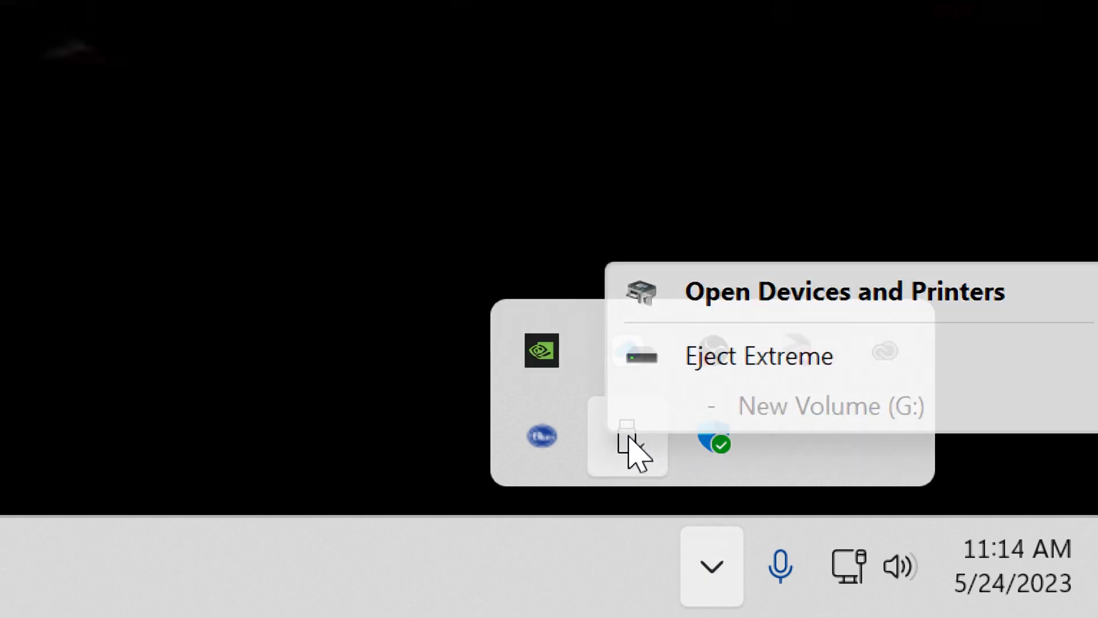
click(757, 356)
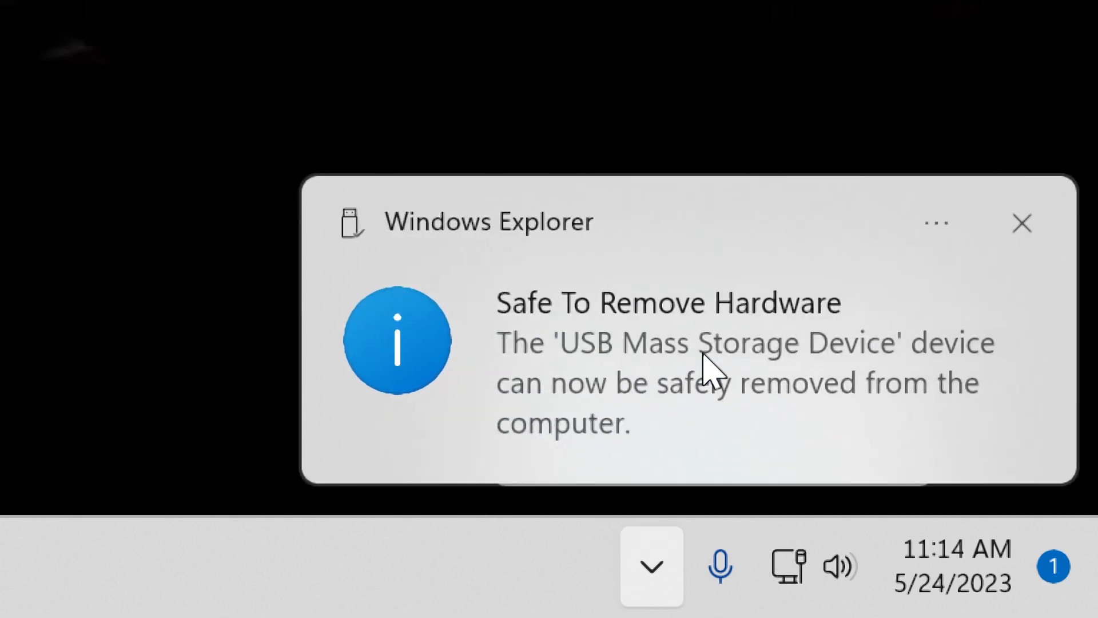
mouse_move(766, 382)
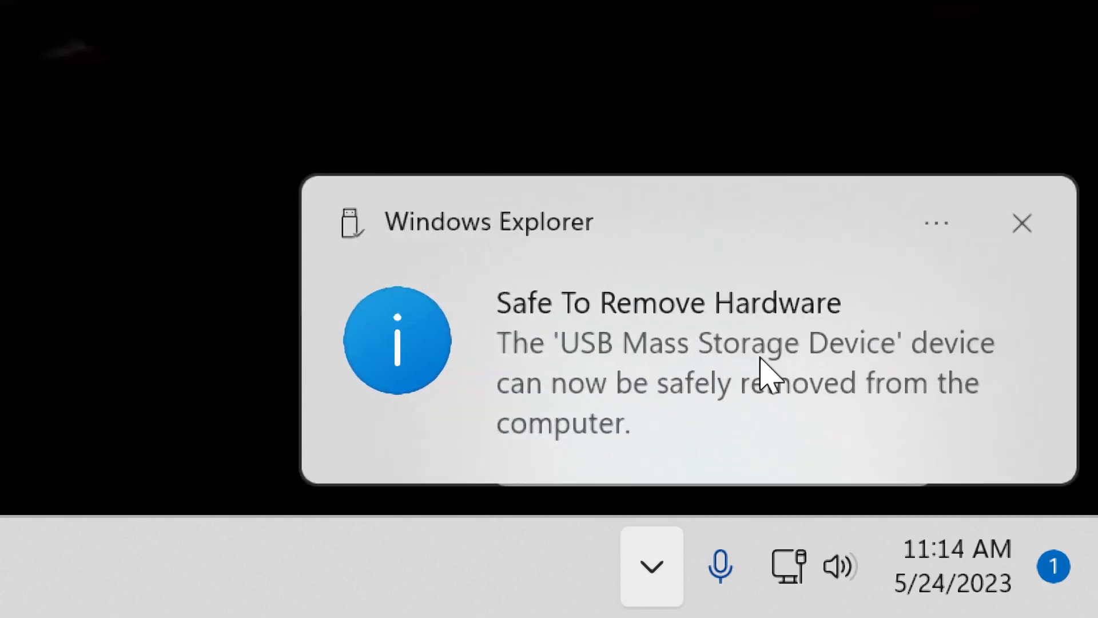